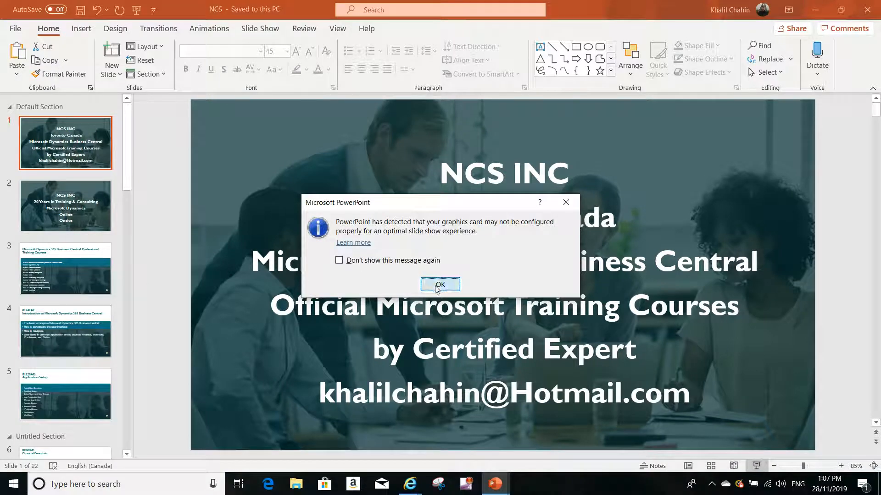
# Step: Dismiss the graphics card warning in PowerPoint
pyautogui.click(439, 285)
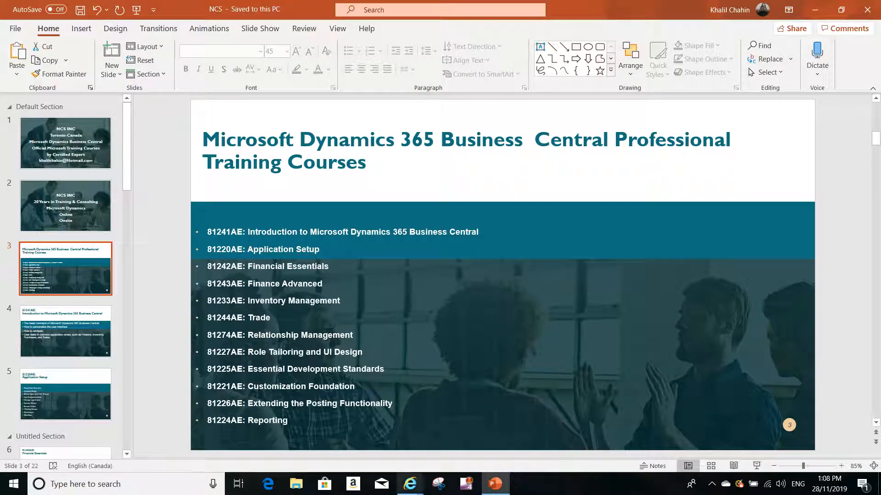
# Step: Switch to Business Central and search 'ph' to open Physical Inventory Journals
pyautogui.click(410, 484)
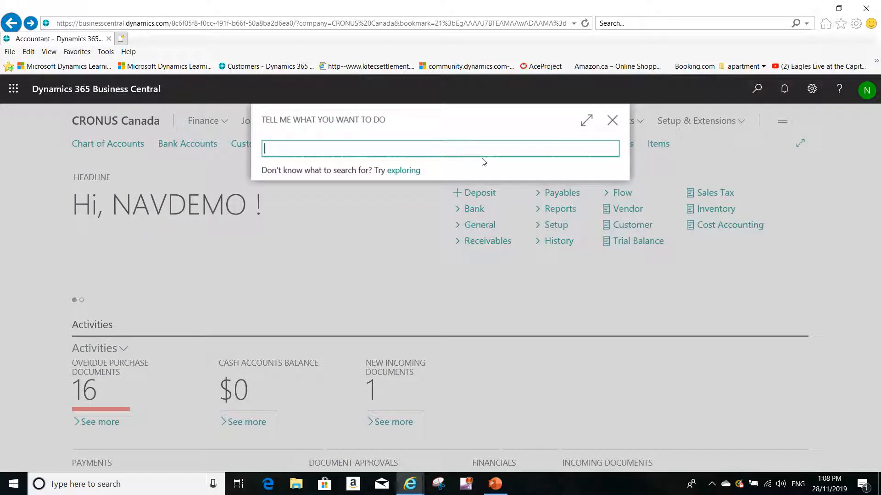
pyautogui.write('phy')
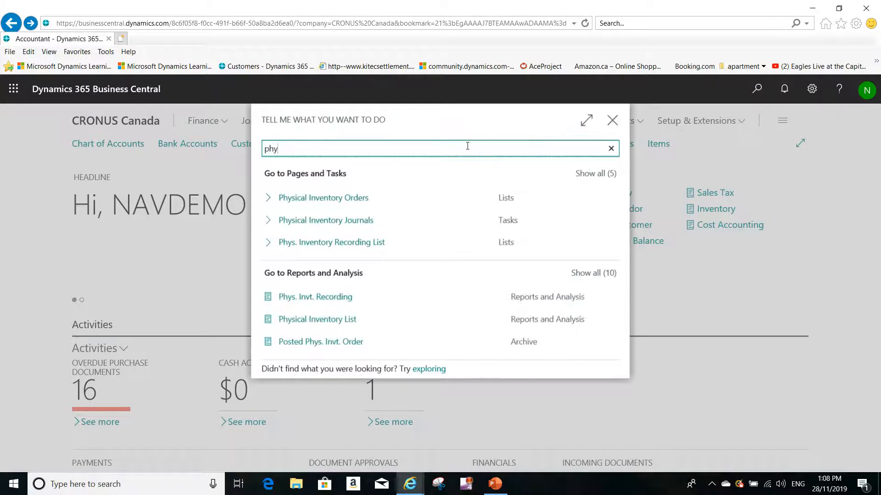
pyautogui.moveTo(352, 220)
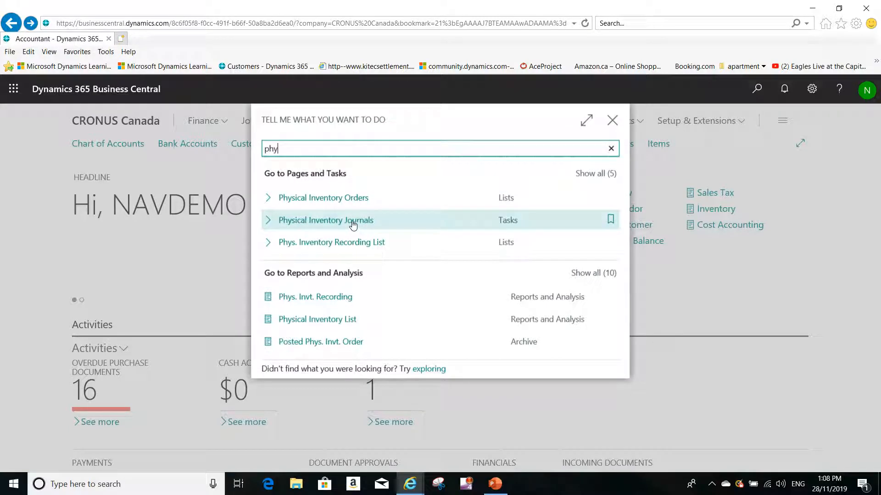
pyautogui.click(325, 220)
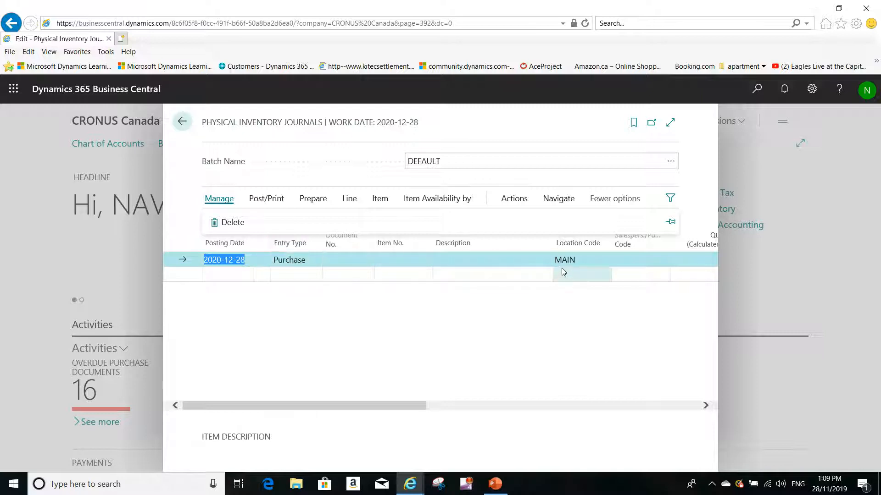
# Step: Open Calculate Inventory from Functions and select the Document No. field
pyautogui.click(640, 263)
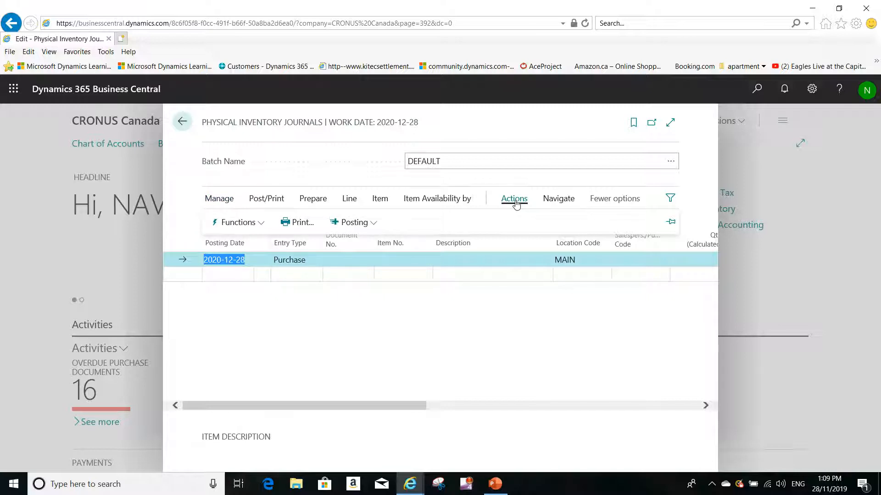
pyautogui.moveTo(238, 222)
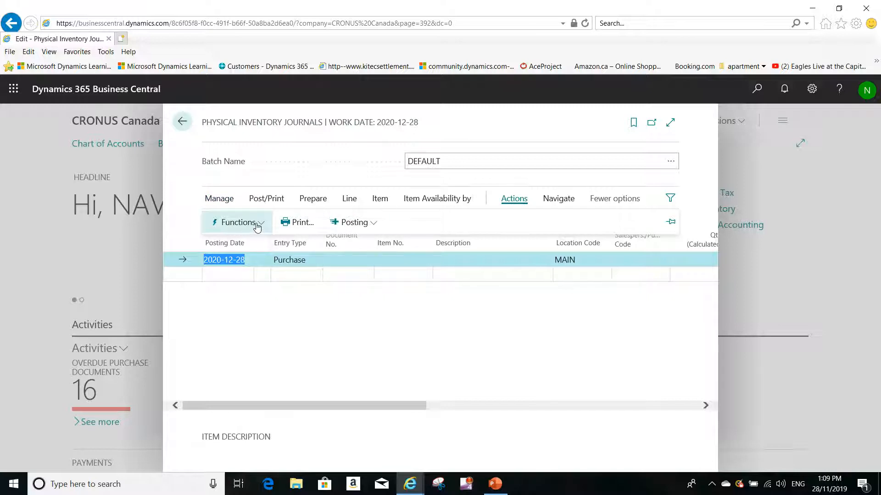
pyautogui.click(237, 222)
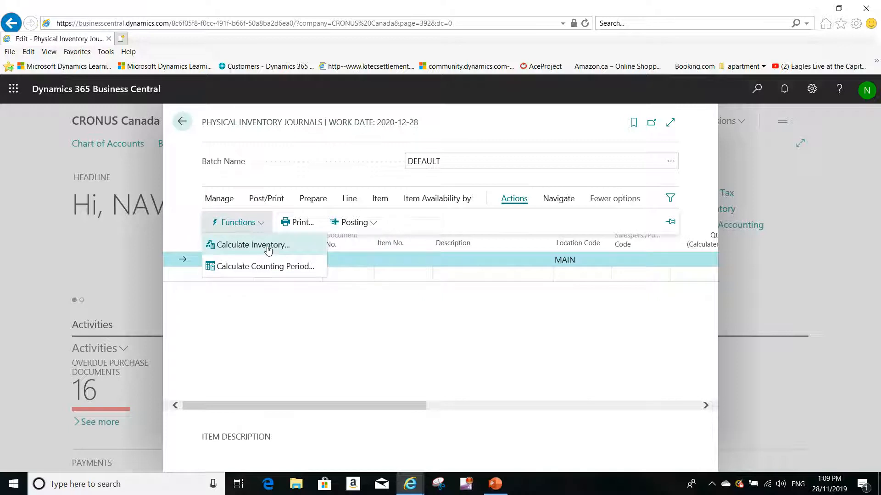
pyautogui.click(252, 245)
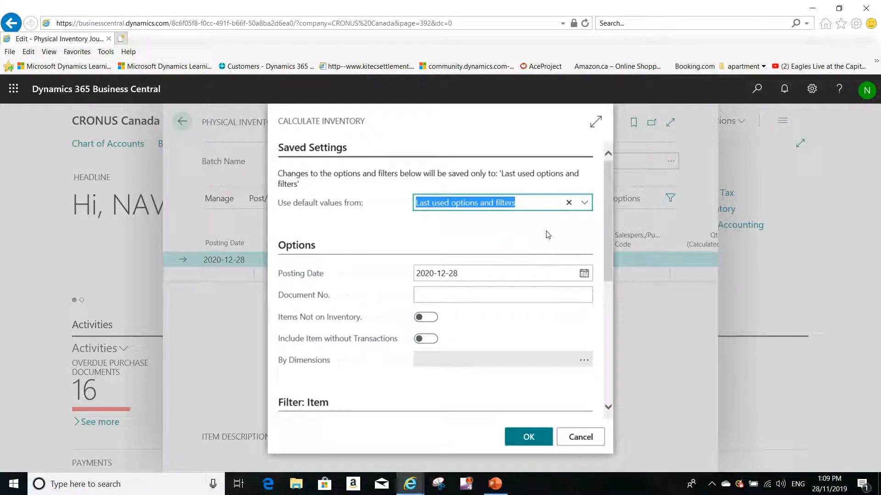
pyautogui.moveTo(279, 138)
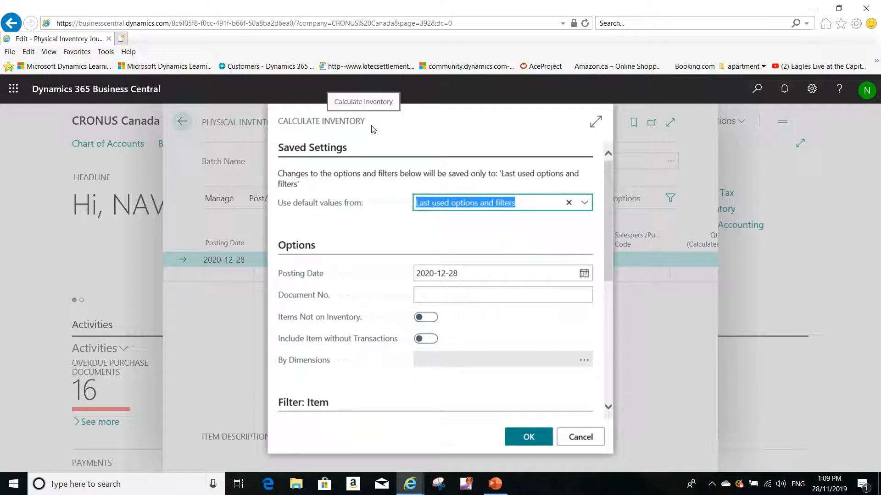
pyautogui.moveTo(609, 227)
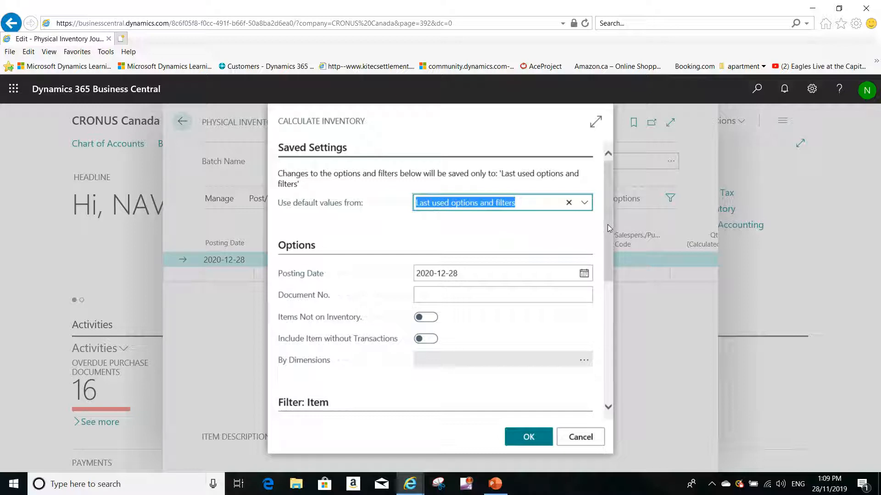
pyautogui.click(503, 295)
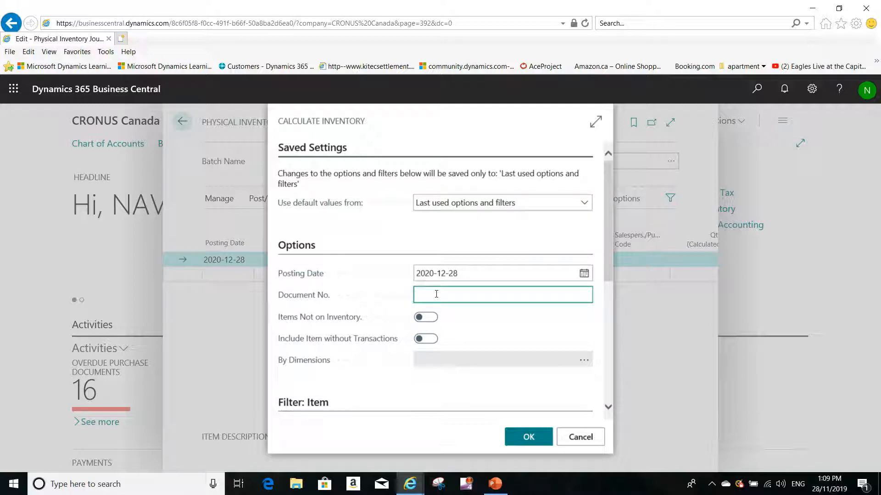
# Step: Enter phsinv001 as the Calculate Inventory document number
pyautogui.write('p')
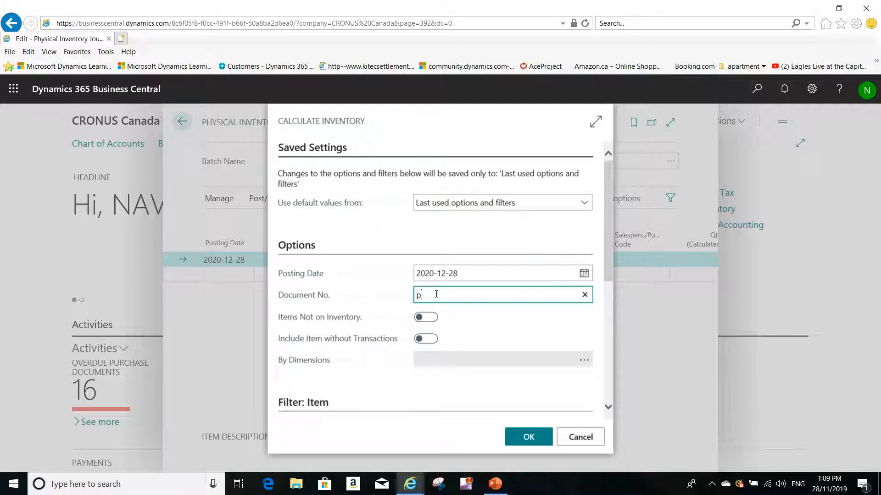
pyautogui.write('hsinv001')
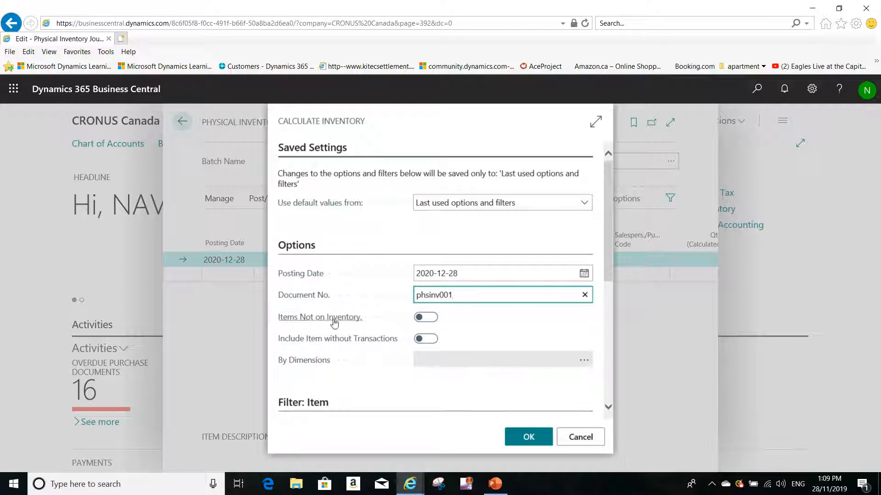
pyautogui.moveTo(320, 317)
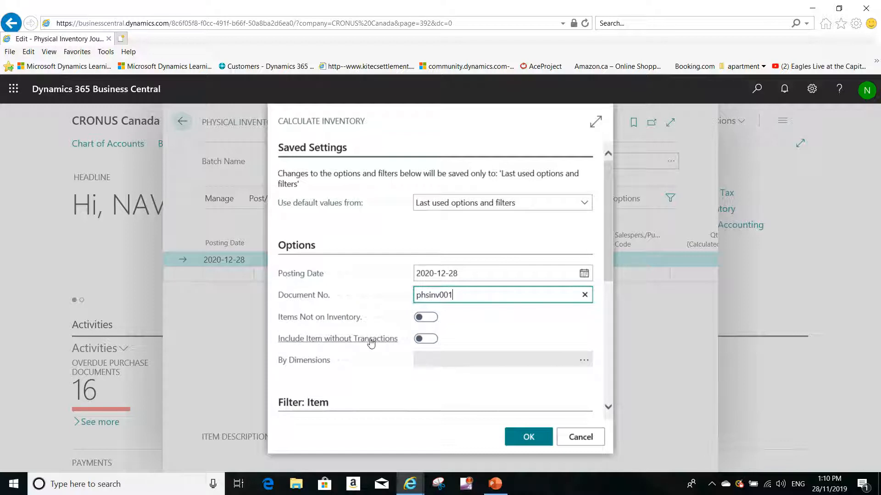
pyautogui.moveTo(338, 338)
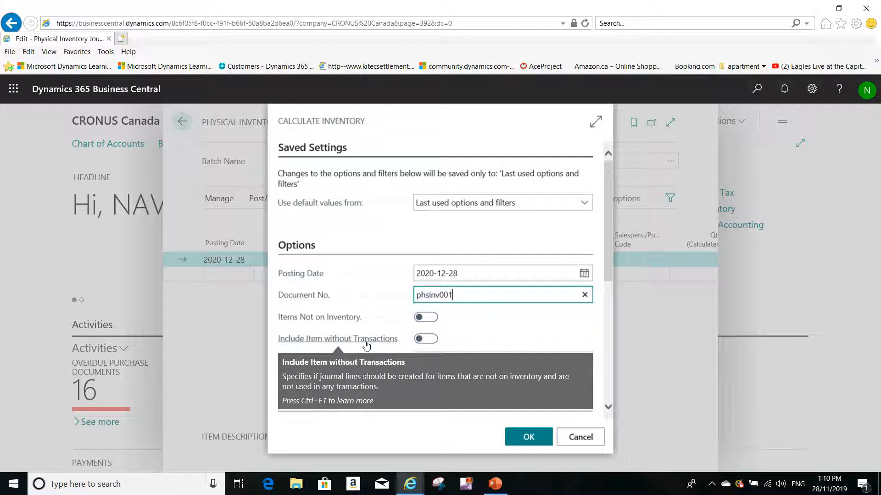
pyautogui.moveTo(362, 347)
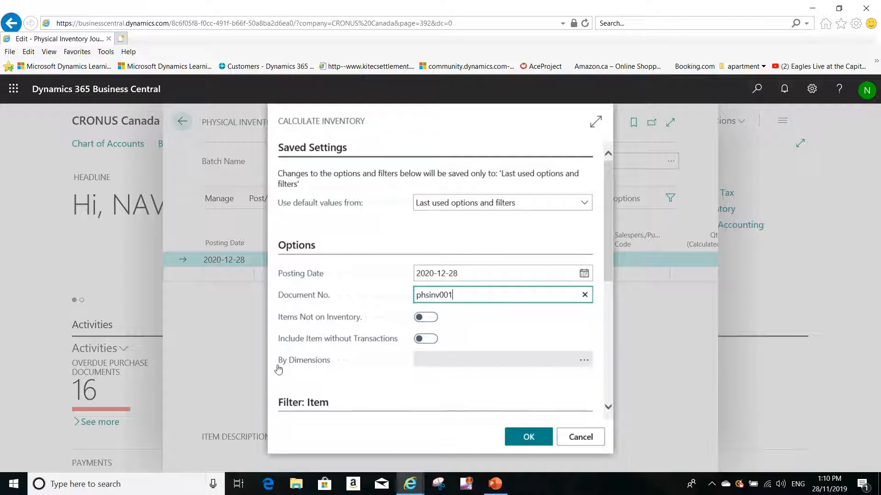
pyautogui.moveTo(441, 366)
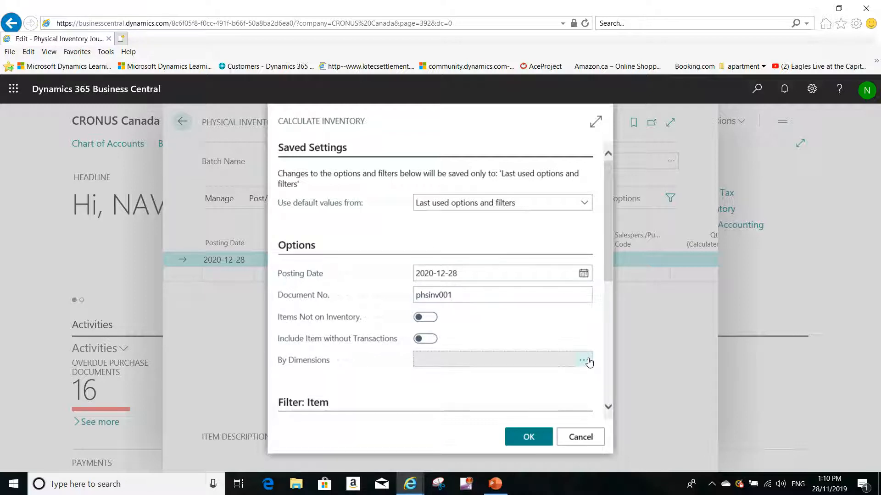
# Step: Review the By Dimensions list and close it with no dimensions selected
pyautogui.click(588, 360)
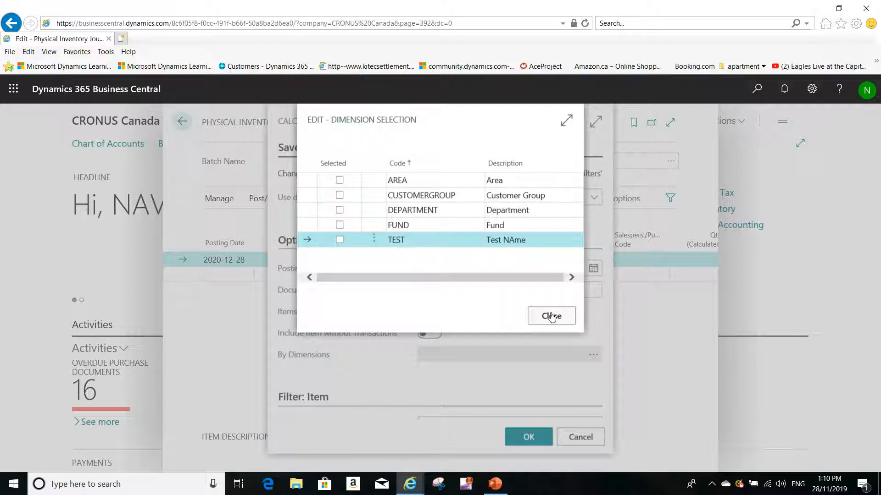
pyautogui.click(551, 315)
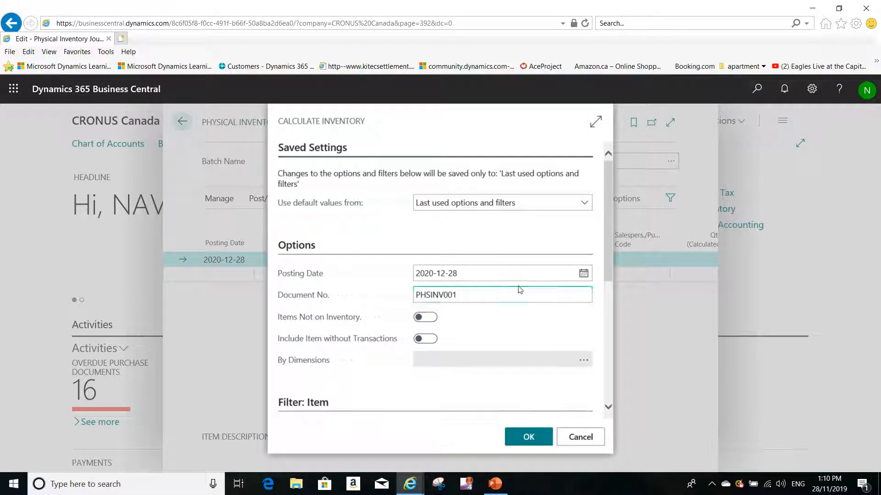
# Step: Scroll to the item and location filters, where Location Filter shows GREEN
pyautogui.scroll(-3)
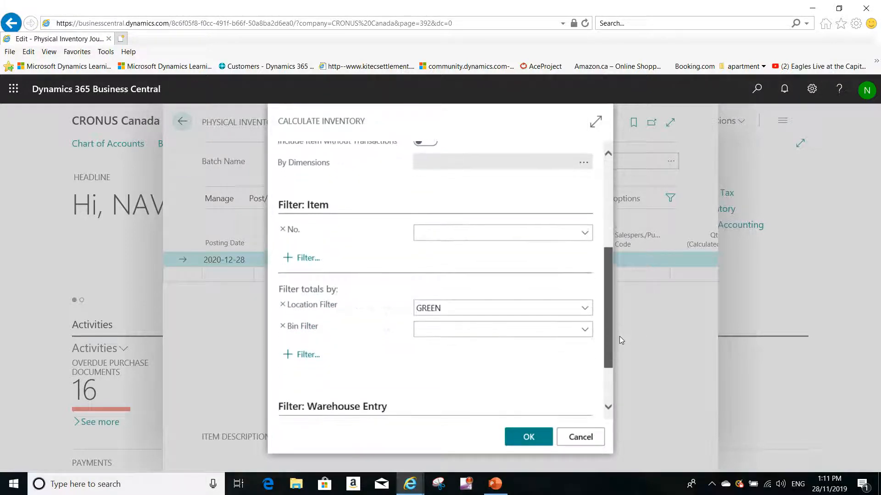
pyautogui.click(500, 233)
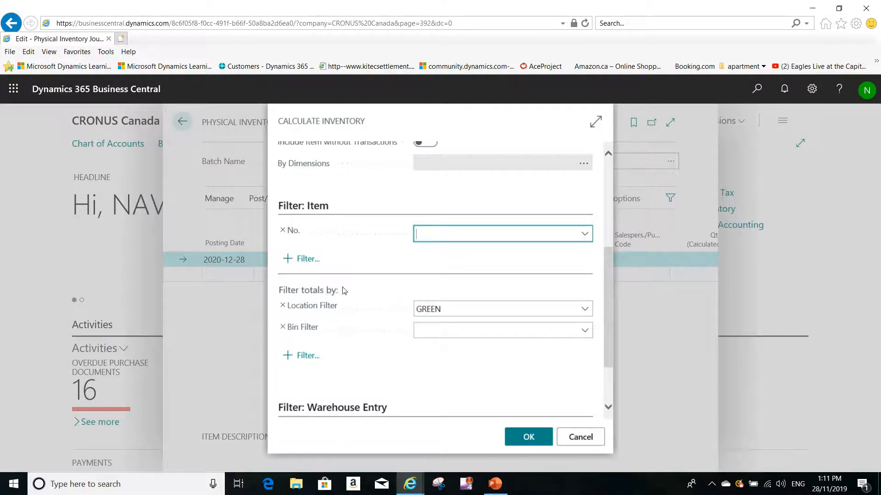
pyautogui.moveTo(249, 265)
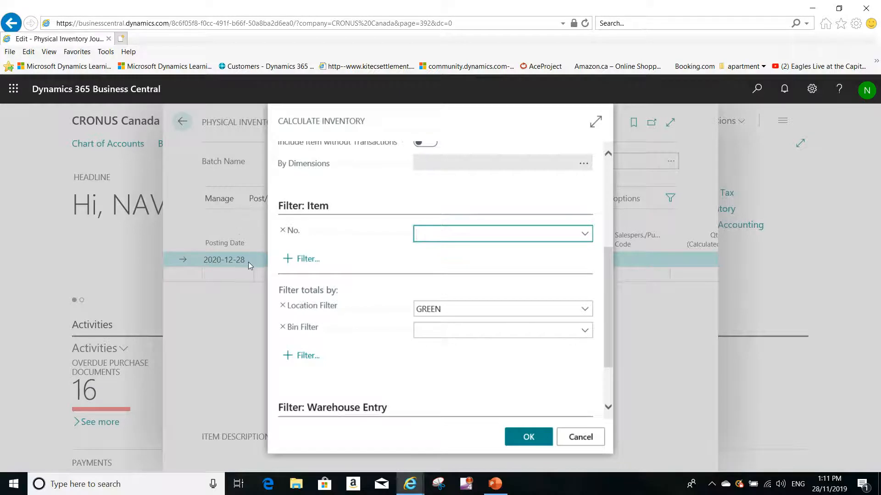
pyautogui.moveTo(341, 308)
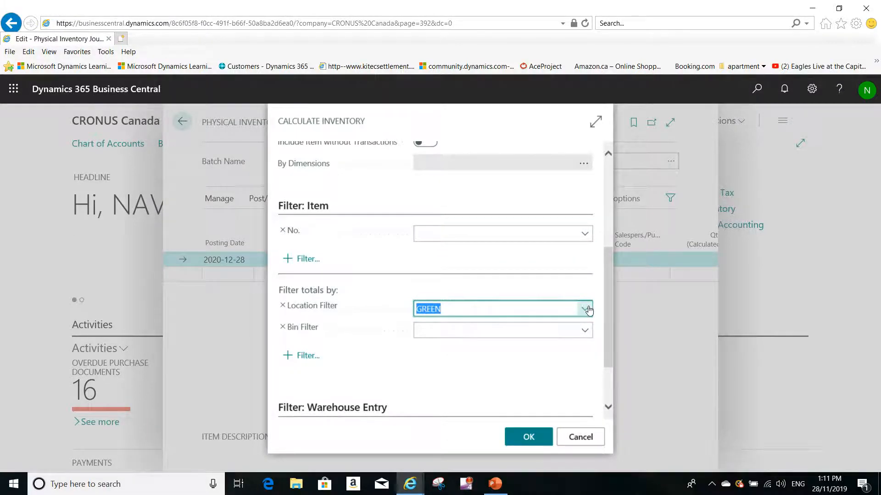
# Step: Change the Location Filter from GREEN to BLUE (Blue Warehouse)
pyautogui.click(587, 308)
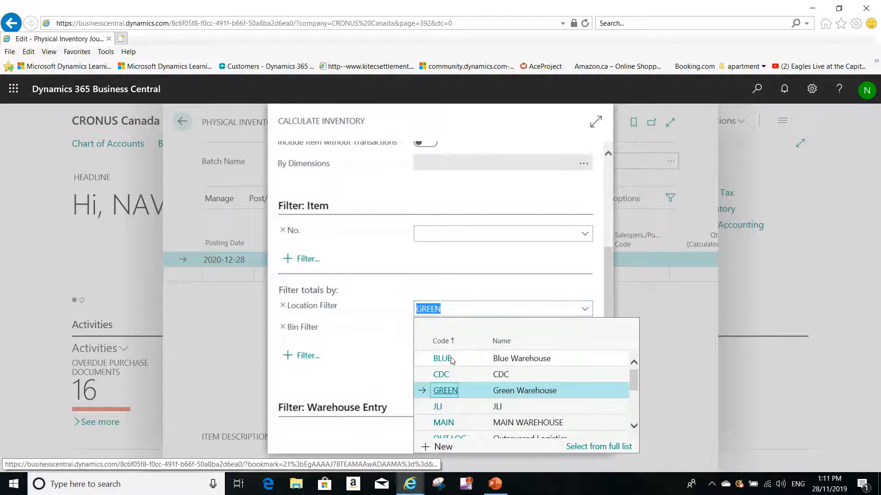
pyautogui.click(443, 358)
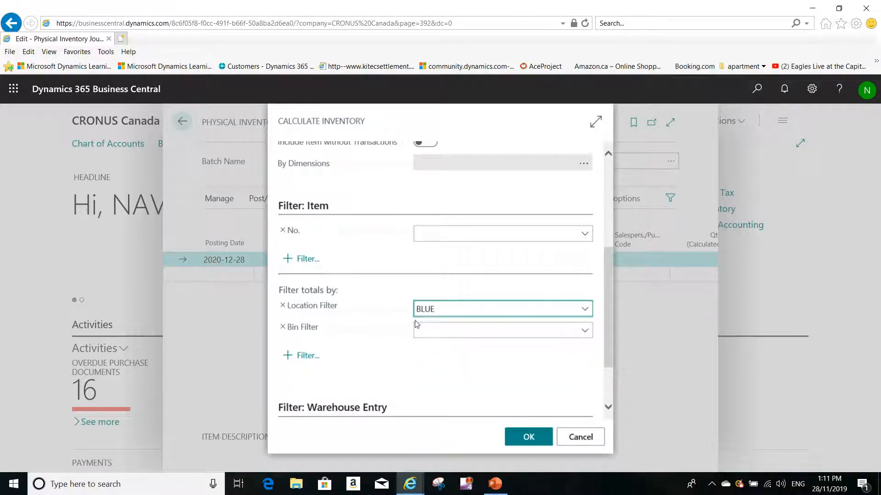
pyautogui.click(500, 330)
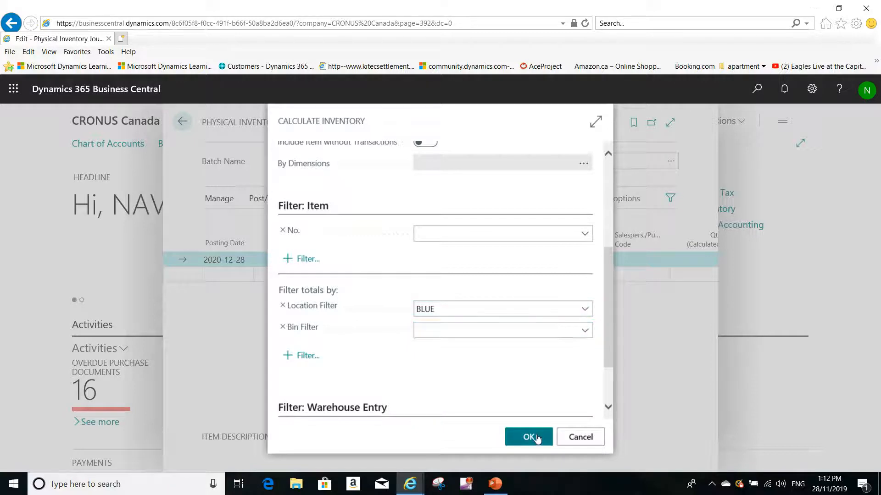
# Step: Calculate inventory for BLUE and view the calculated and physical quantity columns
pyautogui.click(528, 437)
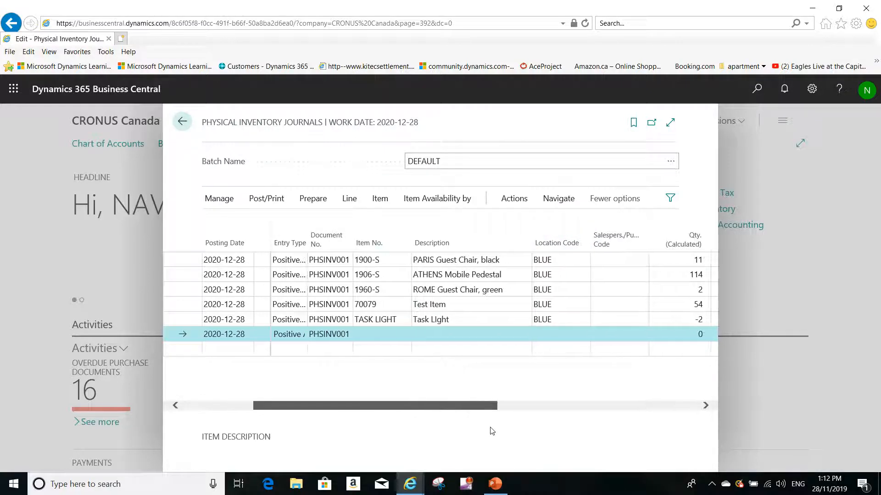
pyautogui.hscroll(3)
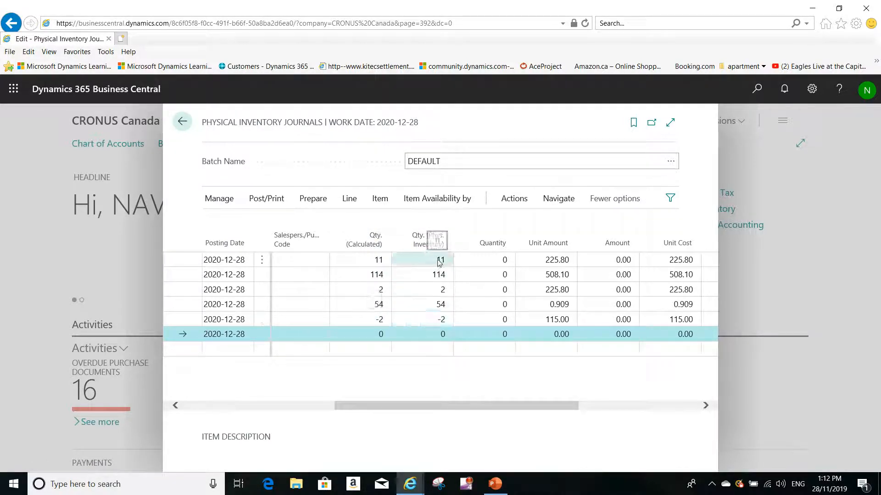
# Step: Enter physical counts 13, 1 and 45 on lines one, three and four
pyautogui.click(435, 259)
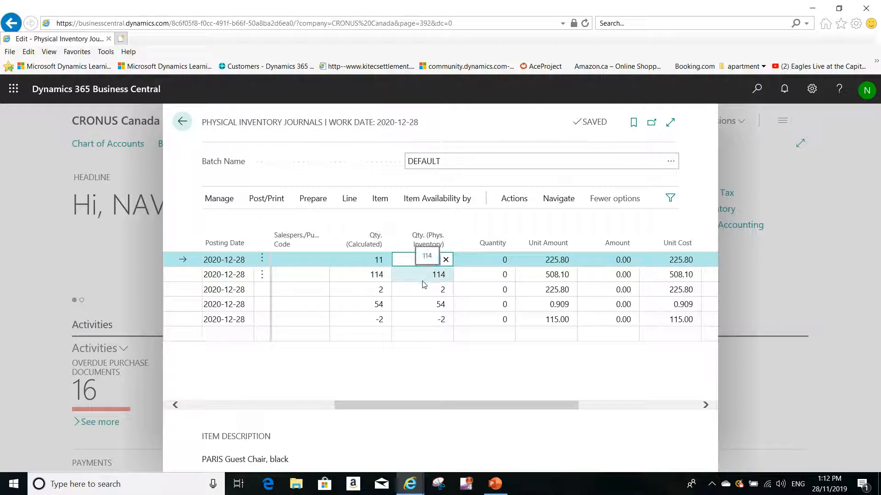
pyautogui.write('1')
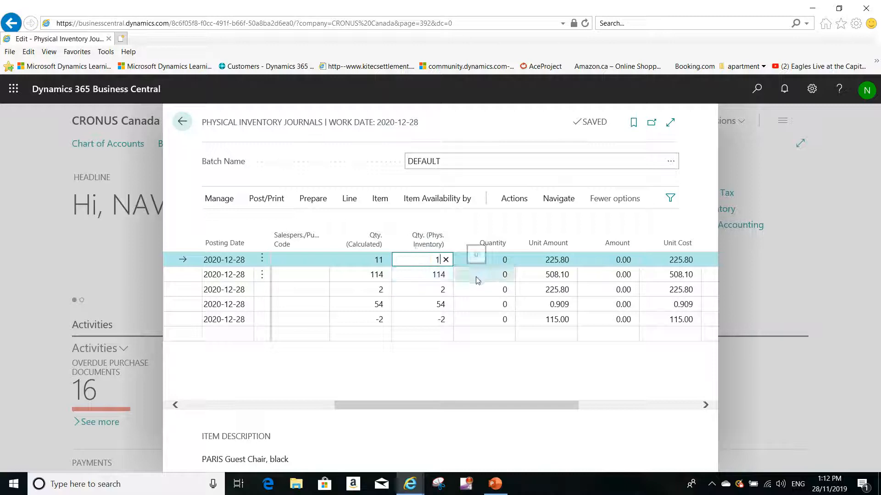
pyautogui.write('3')
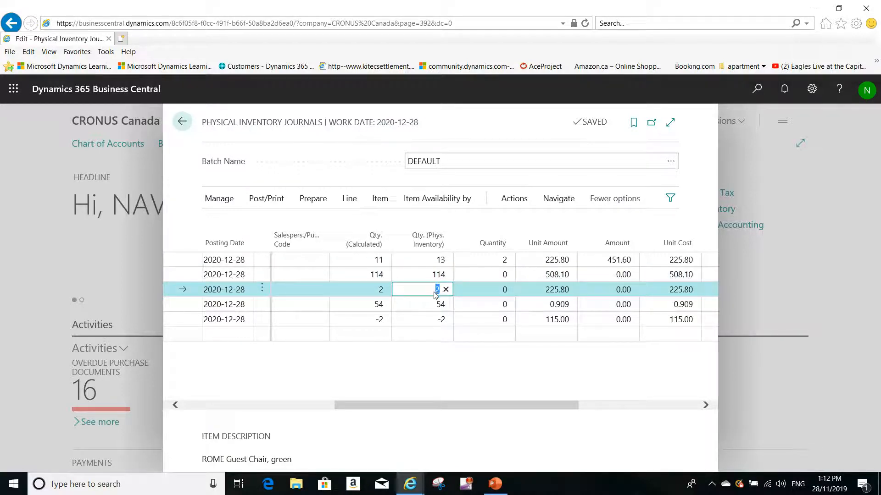
pyautogui.write('1')
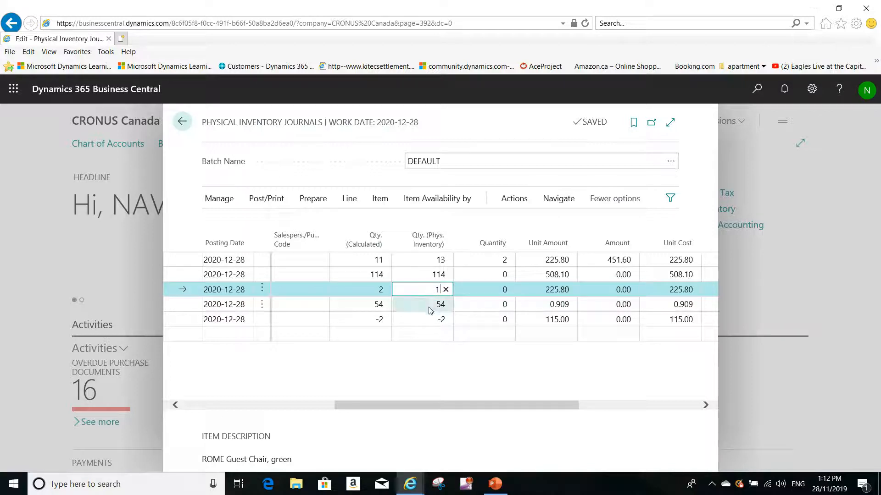
pyautogui.click(433, 303)
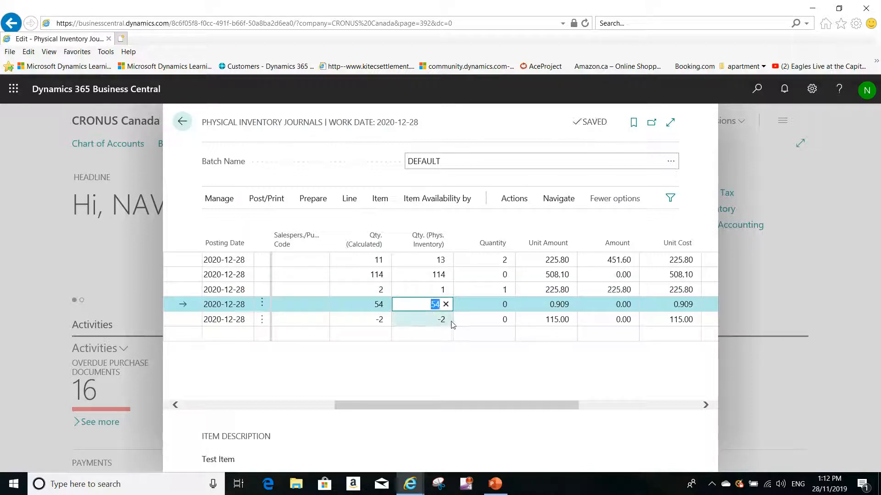
pyautogui.write('45')
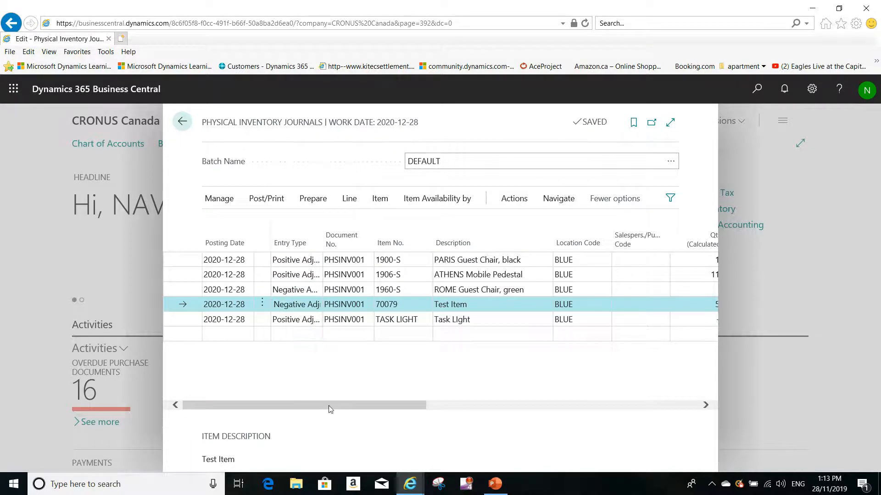
# Step: Scroll the journal lines left to view the Entry Type column
pyautogui.moveTo(303, 405); pyautogui.dragTo(545, 405)
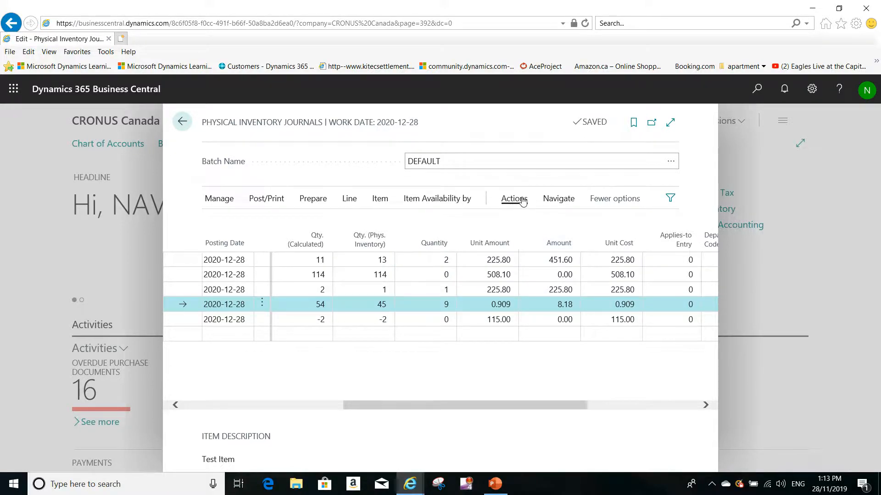
# Step: Show the journal's posting actions for the counted adjustments
pyautogui.click(512, 198)
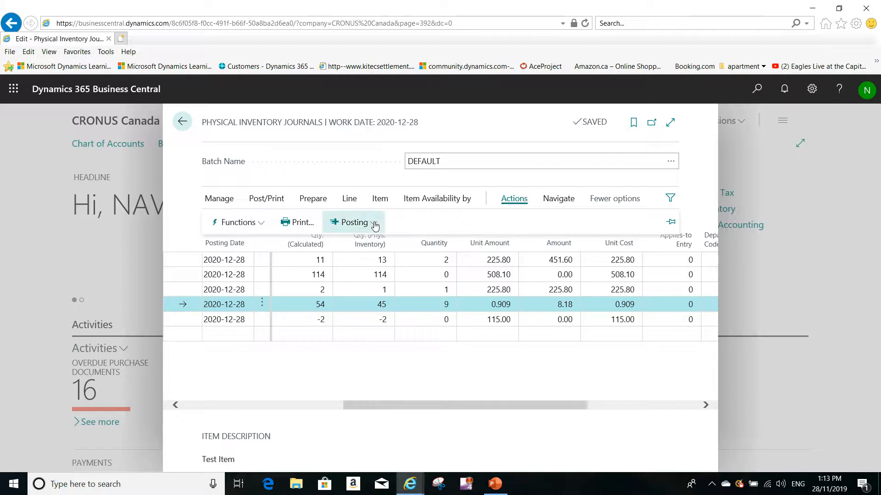
pyautogui.click(353, 222)
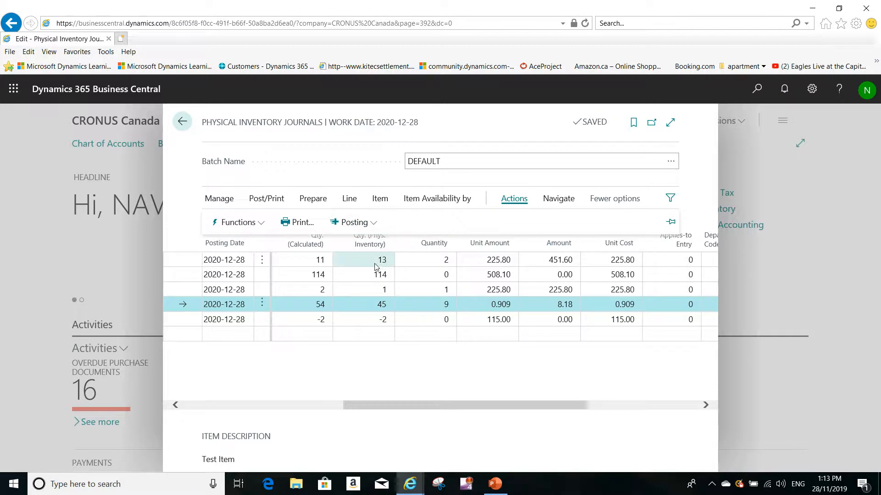
pyautogui.moveTo(370, 269)
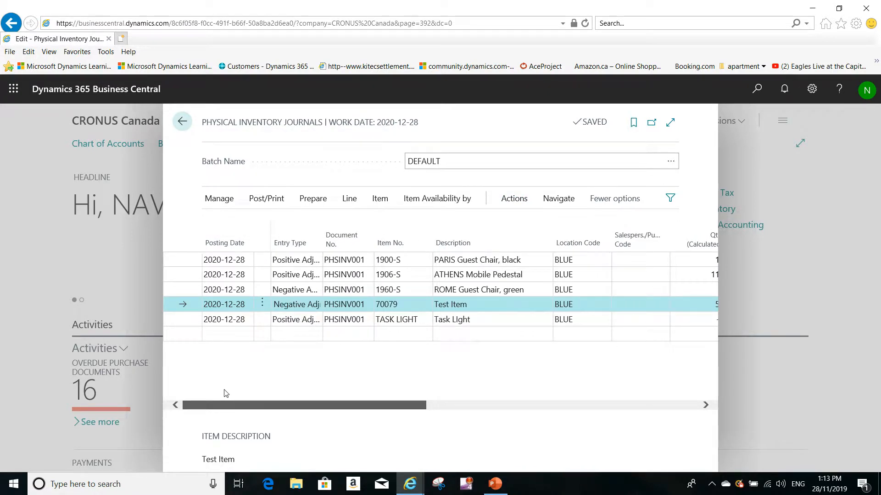
# Step: Review adjustment quantities 2, 0, 1, 9, 0 and amounts, then reopen the posting actions
pyautogui.moveTo(303, 405); pyautogui.dragTo(525, 405)
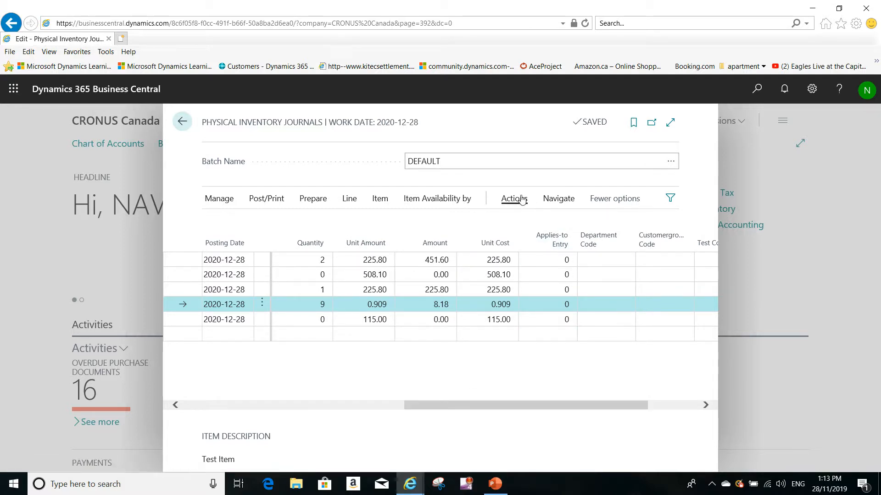
pyautogui.click(513, 198)
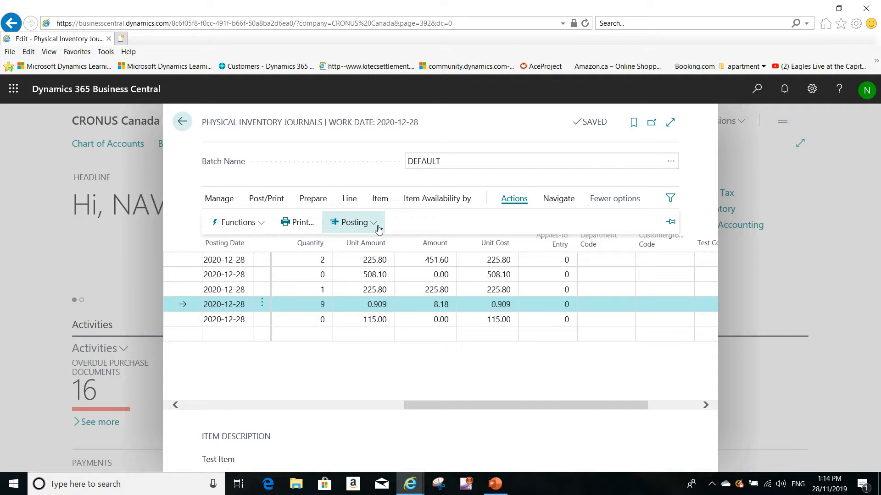
pyautogui.moveTo(375, 230)
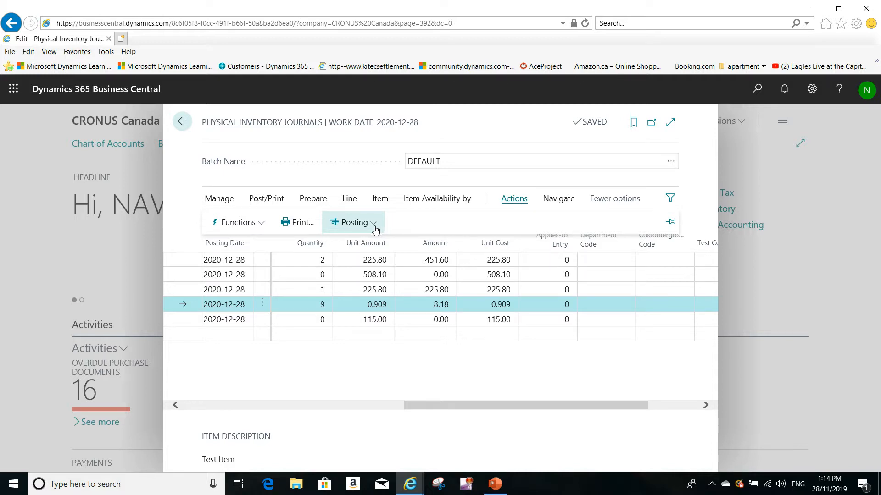
pyautogui.moveTo(378, 229)
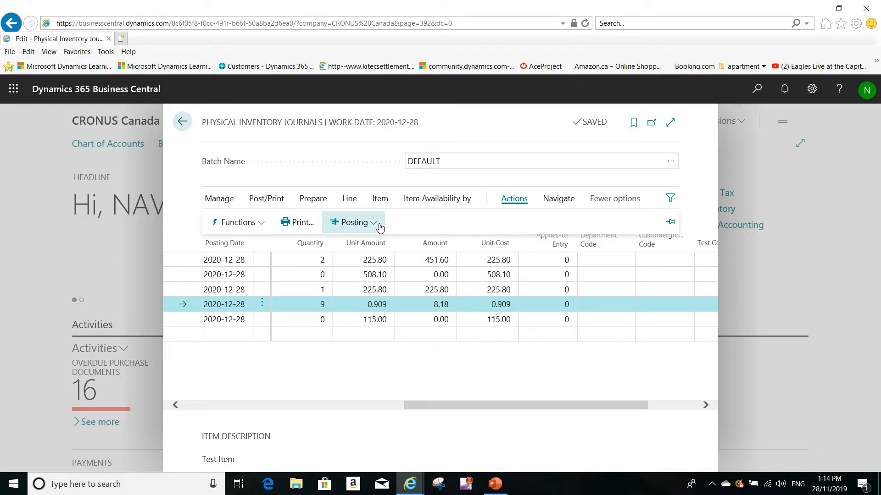